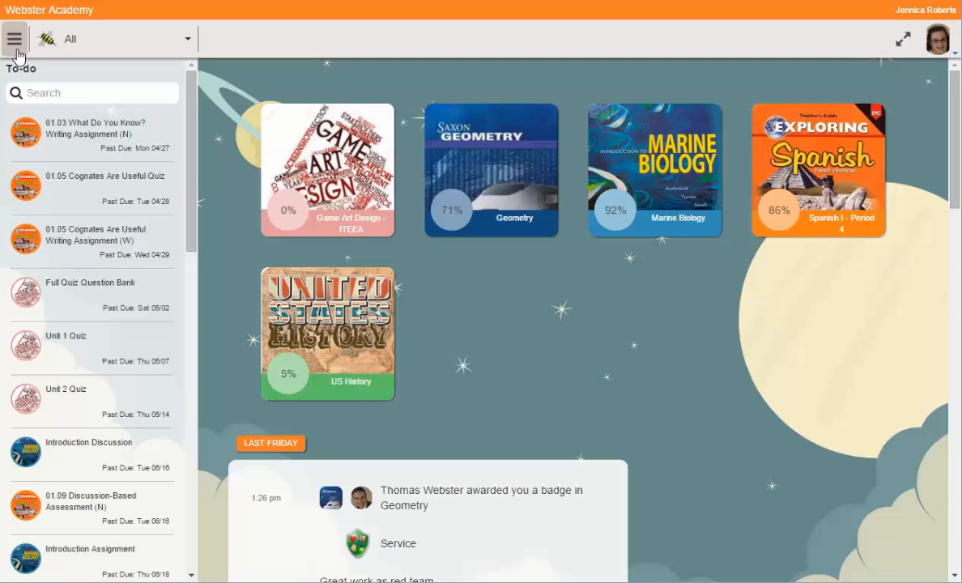
{"action": "mouse_move", "coordinate": [13, 38]}
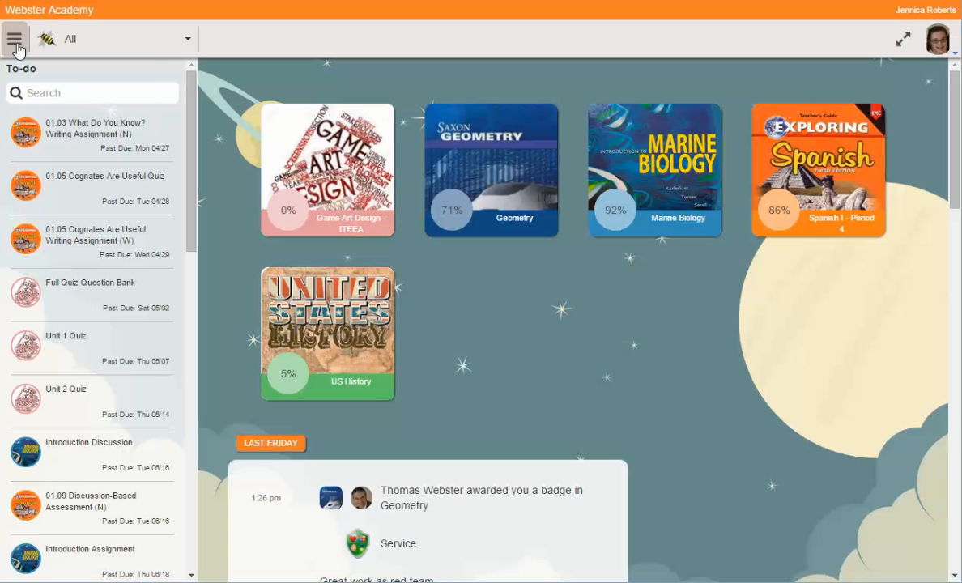
- Browse the main sections list from the menu, scrolling through its entries
{"action": "left_click", "coordinate": [15, 39]}
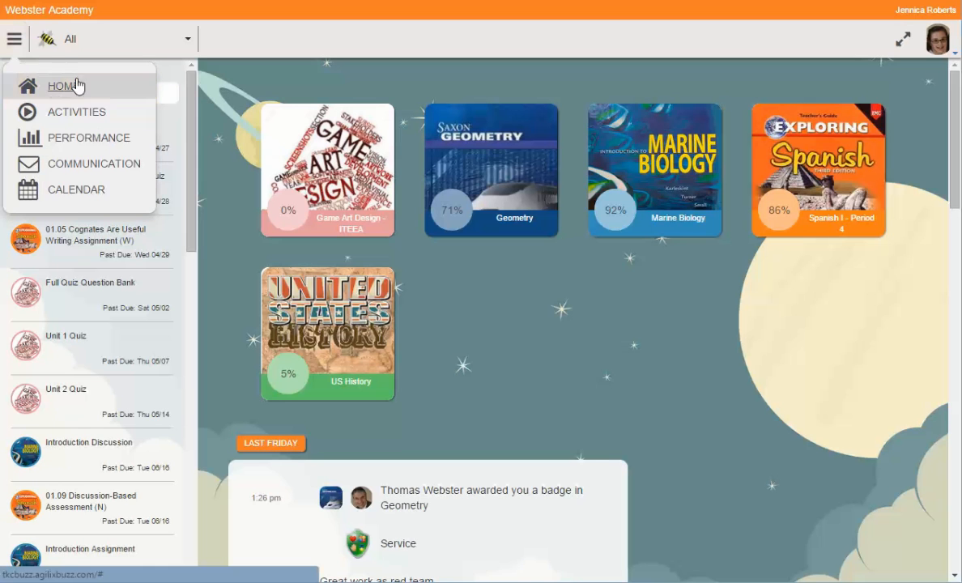
{"action": "mouse_move", "coordinate": [76, 200]}
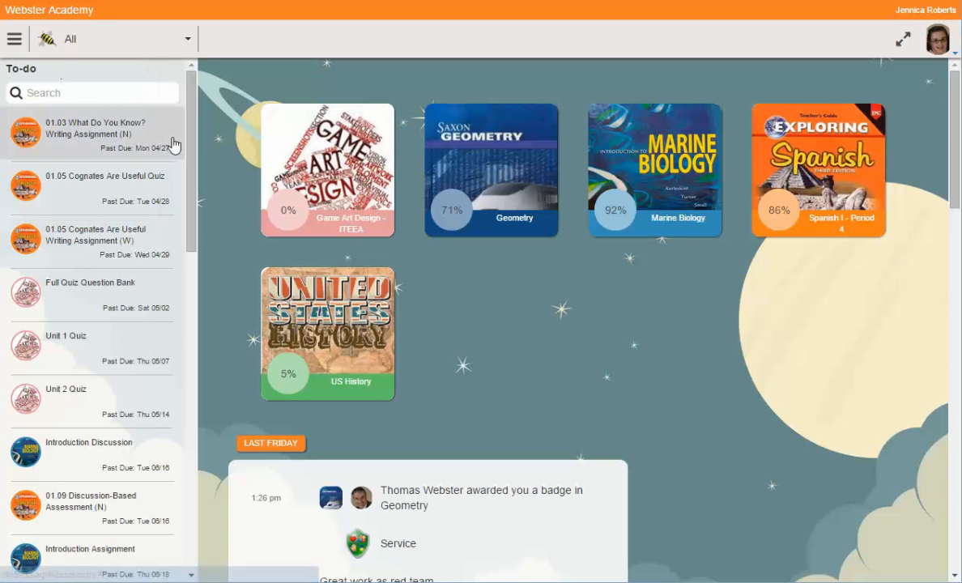
{"action": "mouse_move", "coordinate": [879, 174]}
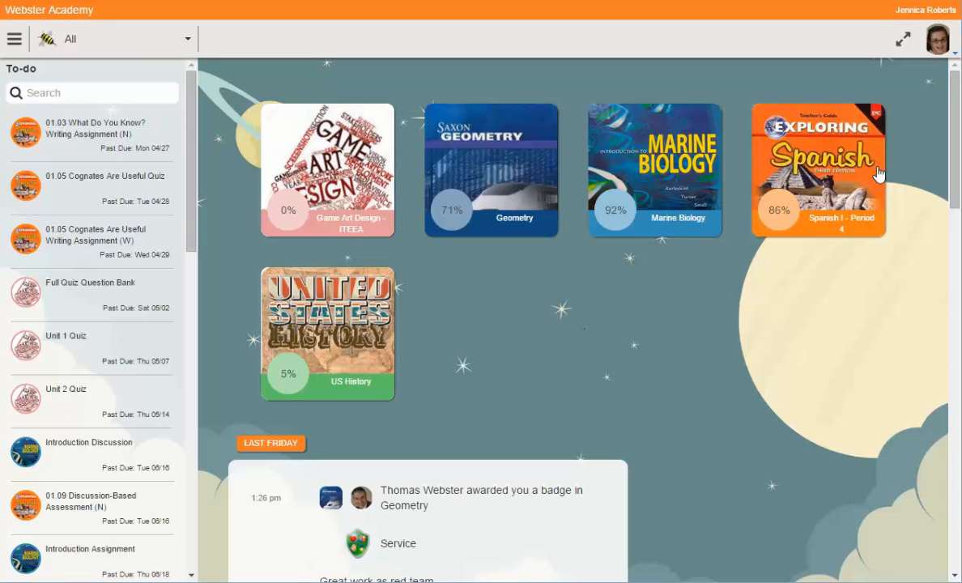
{"action": "mouse_move", "coordinate": [556, 323]}
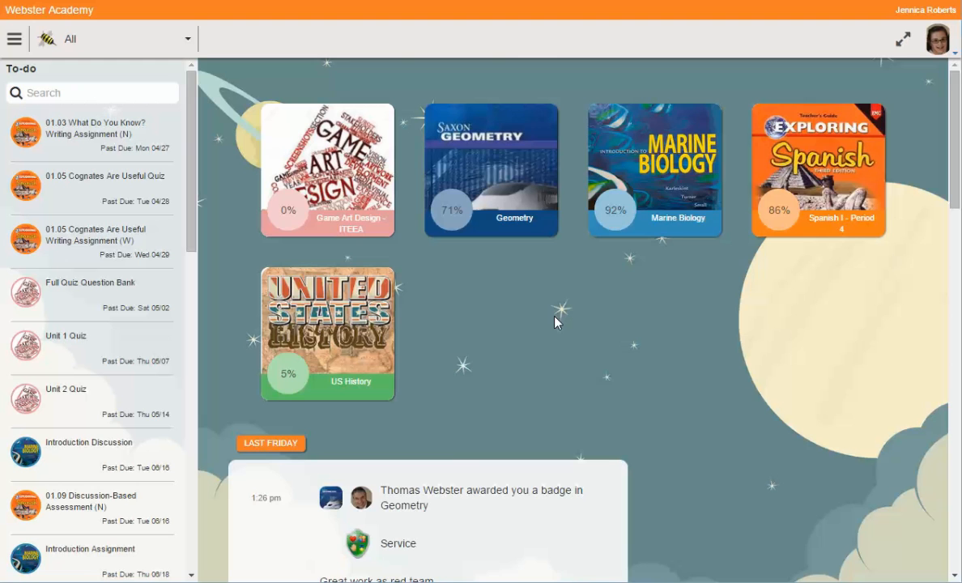
{"action": "scroll", "scroll_direction": "down", "scroll_amount": 3}
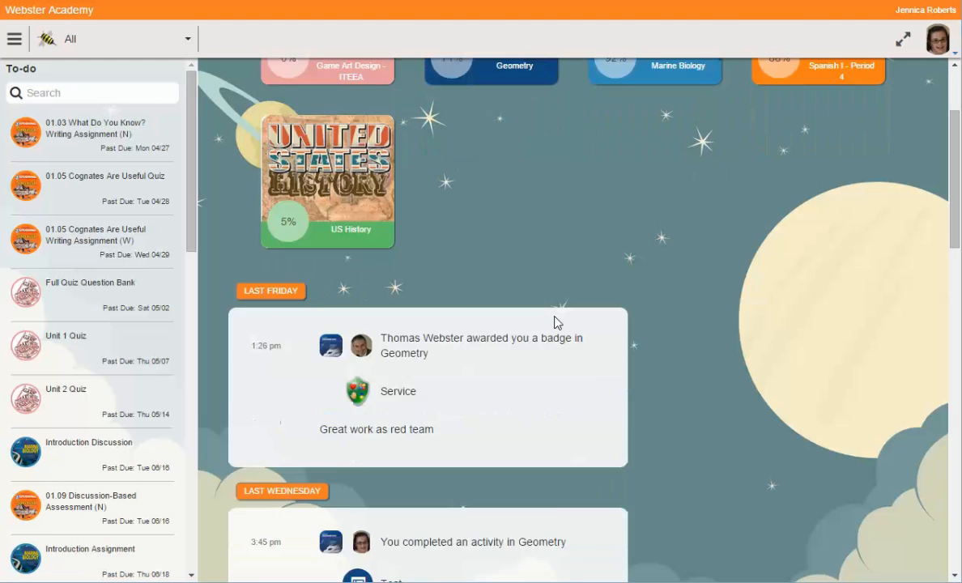
{"action": "scroll", "scroll_direction": "down", "scroll_amount": 3}
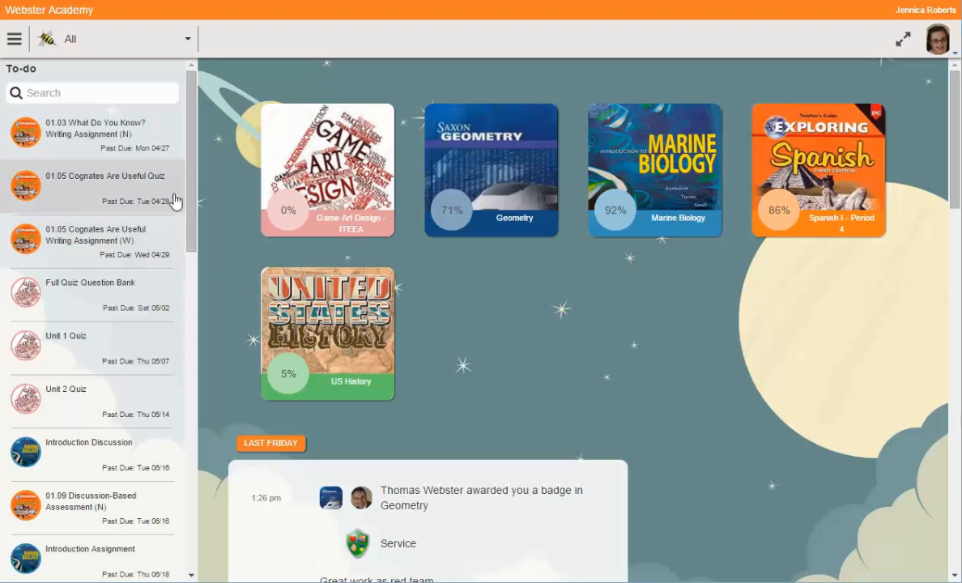
{"action": "scroll", "scroll_direction": "down", "scroll_amount": 3}
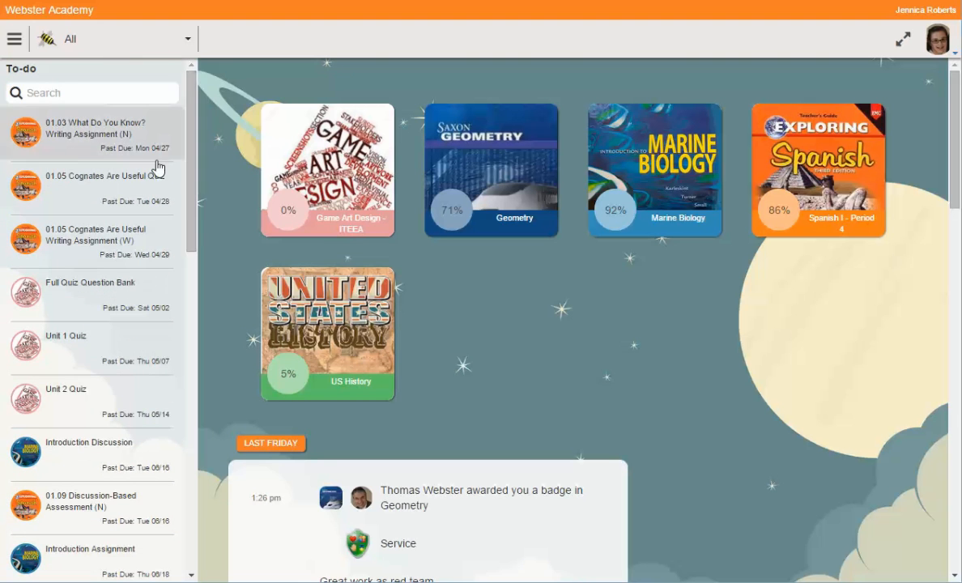
{"action": "mouse_move", "coordinate": [259, 283]}
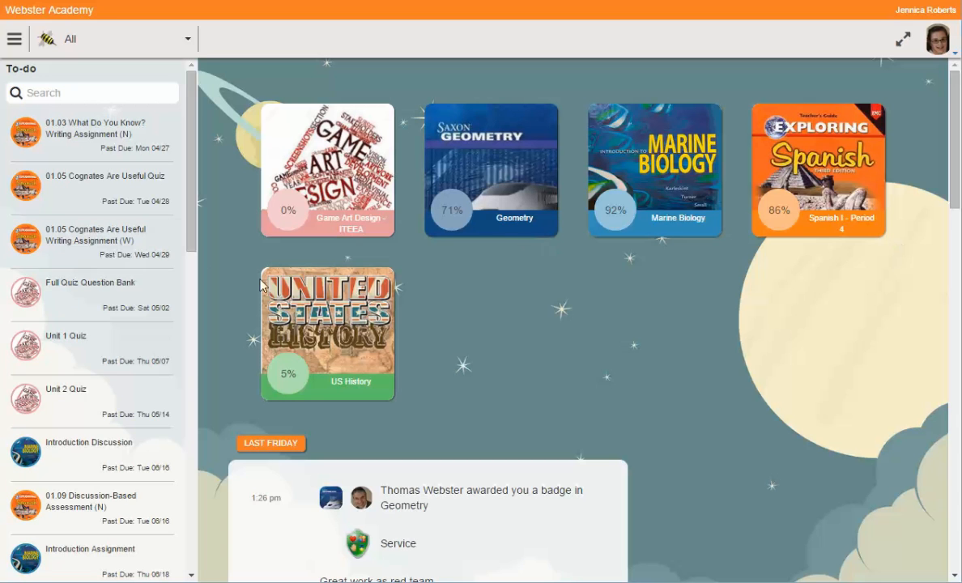
{"action": "mouse_move", "coordinate": [217, 164]}
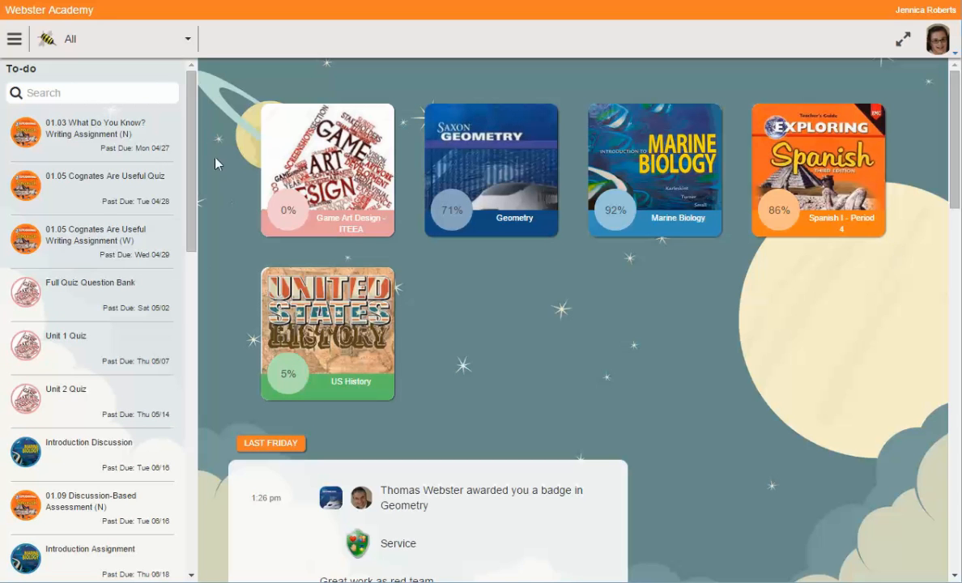
- Switch the course dropdown to Geometry and scroll through its module list
{"action": "left_click", "coordinate": [13, 38]}
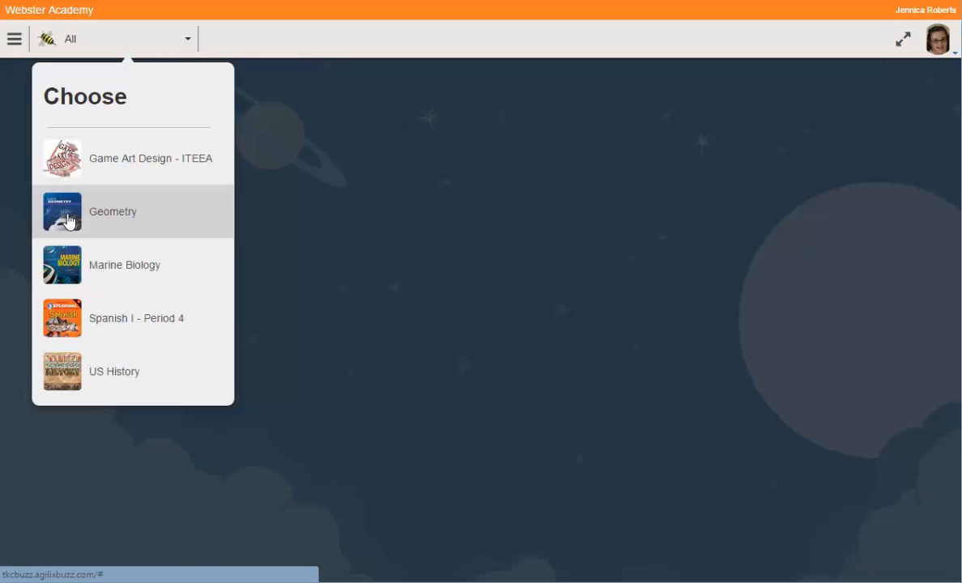
{"action": "left_click", "coordinate": [112, 211]}
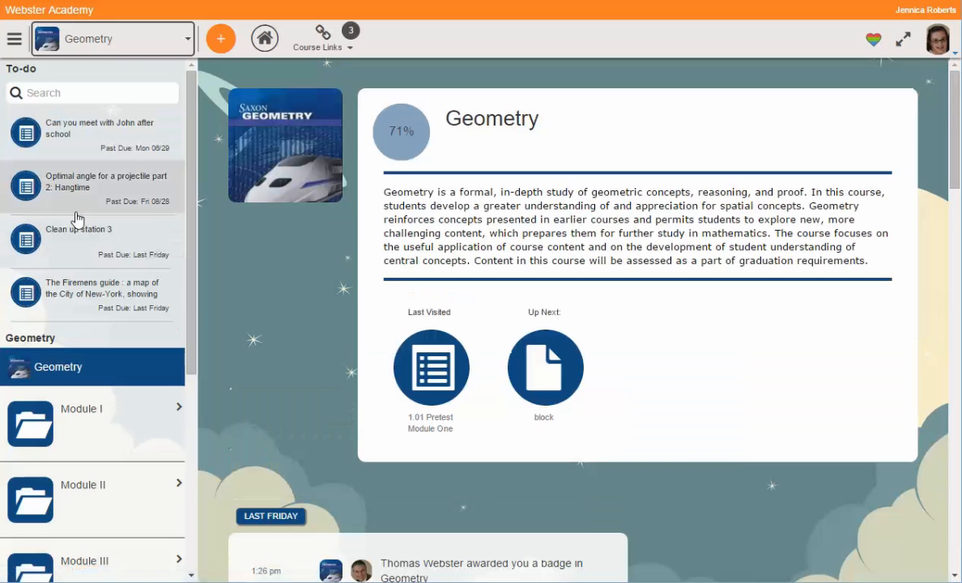
{"action": "mouse_move", "coordinate": [418, 167]}
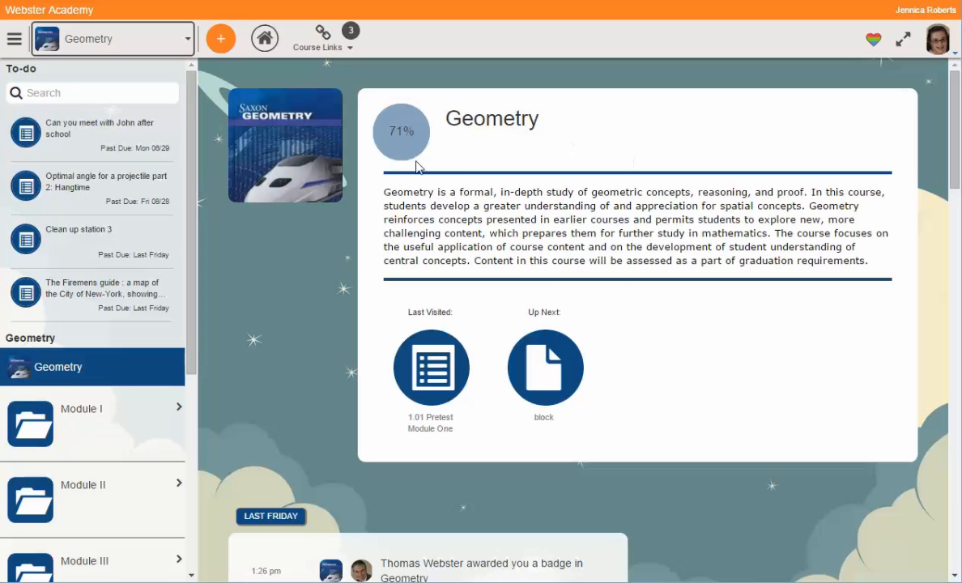
{"action": "mouse_move", "coordinate": [88, 133]}
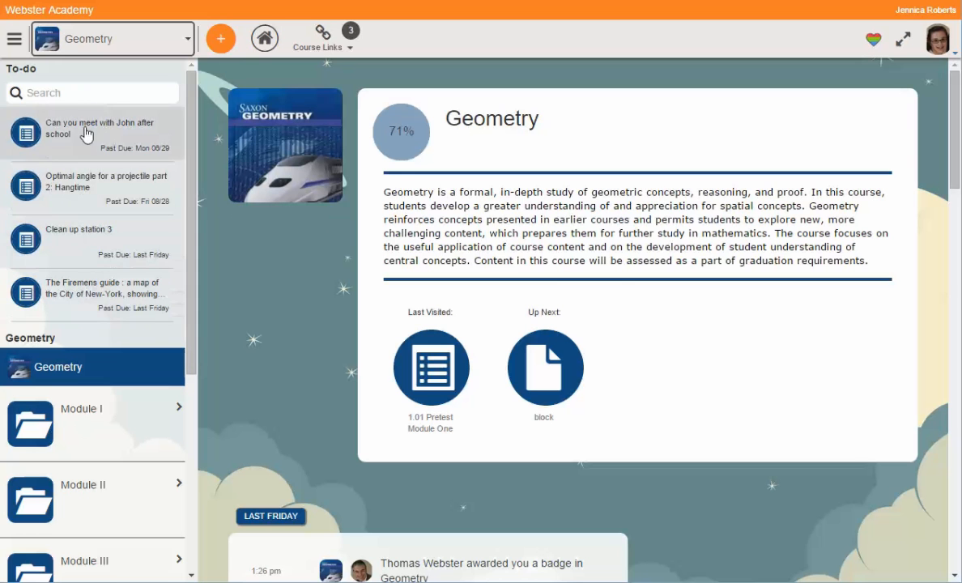
{"action": "scroll", "scroll_direction": "down", "scroll_amount": 3}
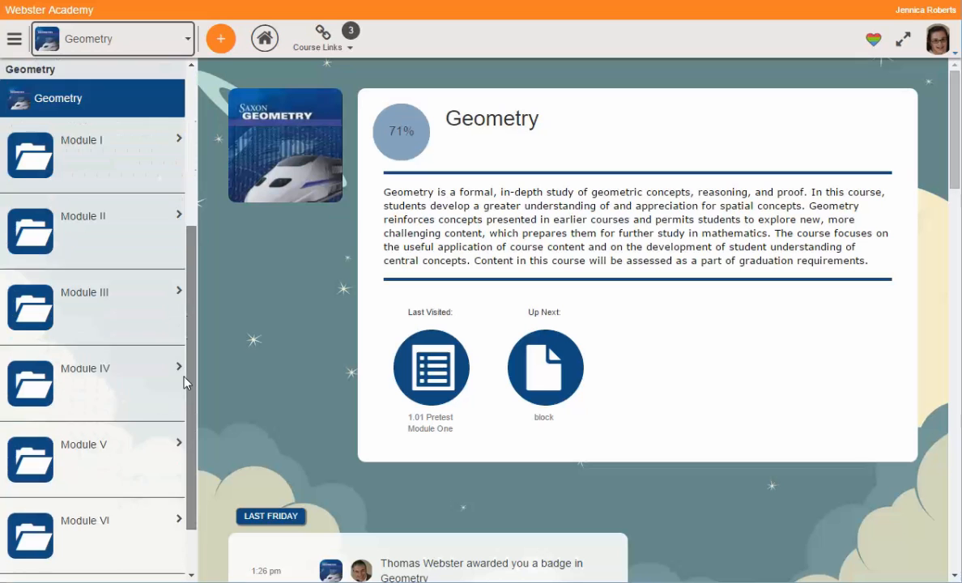
{"action": "scroll", "scroll_direction": "down", "scroll_amount": 3}
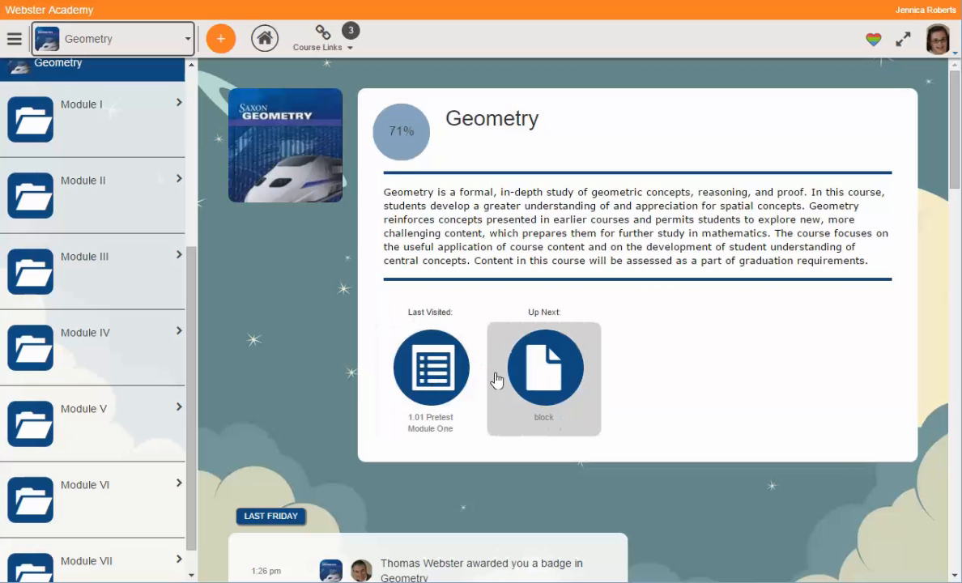
{"action": "scroll", "scroll_direction": "down", "scroll_amount": 3}
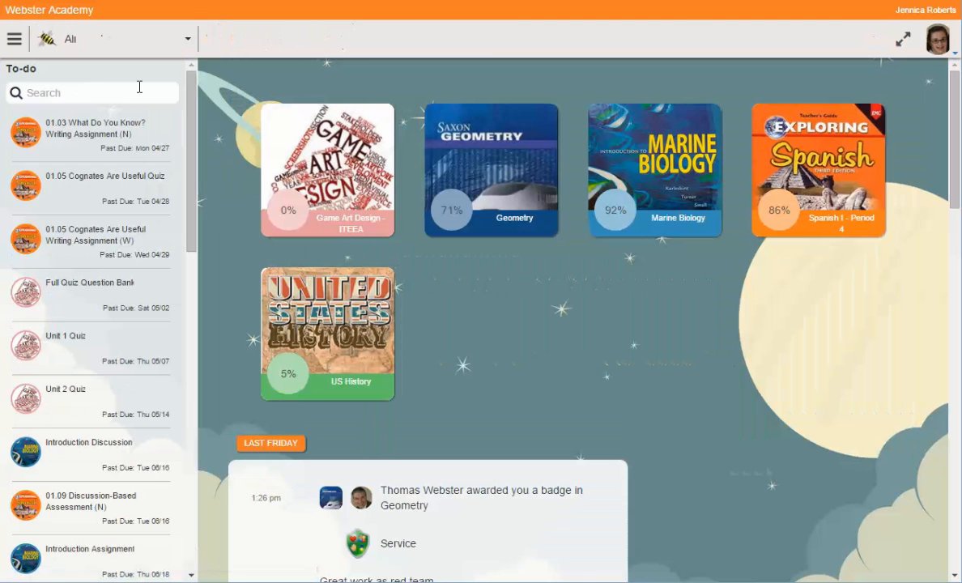
- Return to the Geometry course home and reopen the main sections list
{"action": "left_click", "coordinate": [13, 39]}
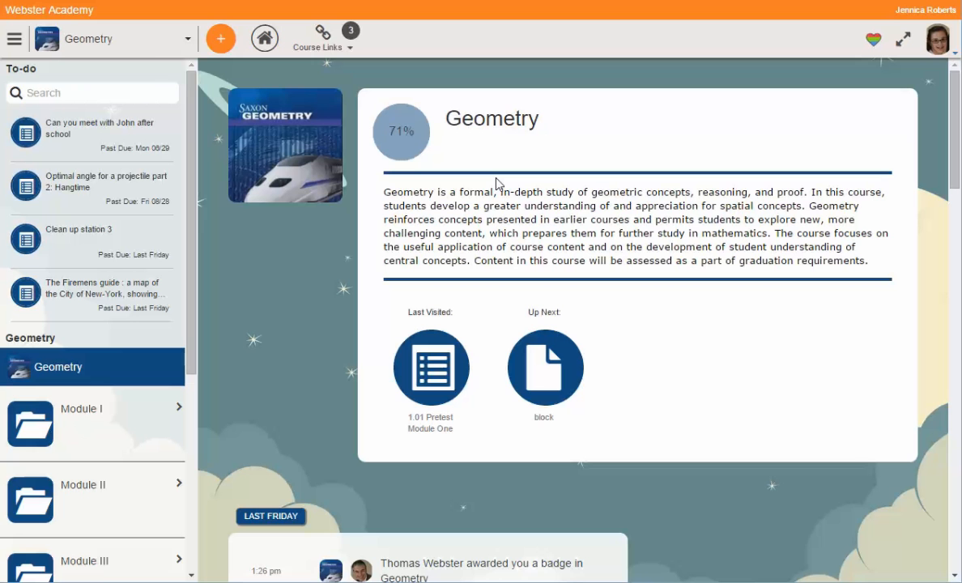
{"action": "left_click", "coordinate": [13, 38]}
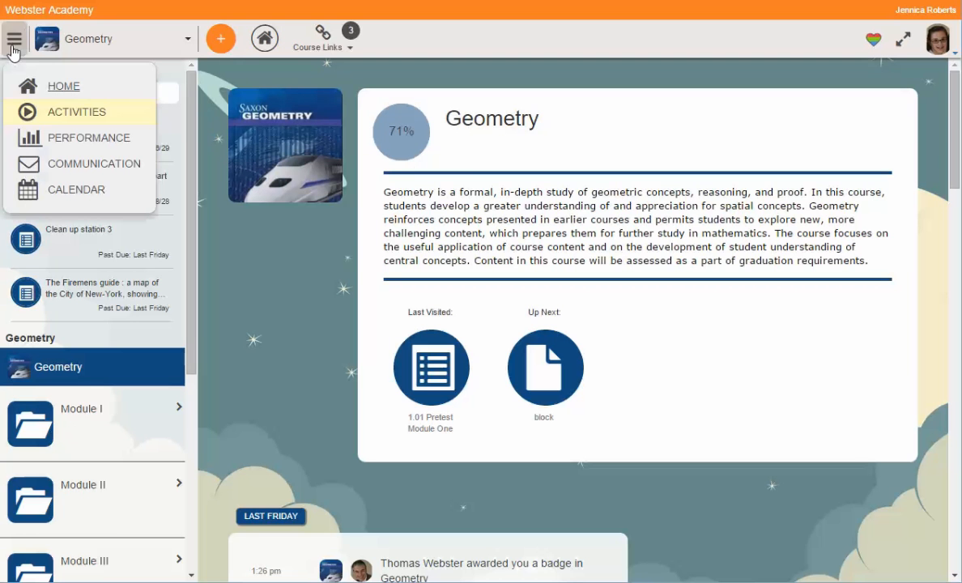
- Show the For Me performance list, look at Marine Biology, then switch back to Geometry
{"action": "left_click", "coordinate": [78, 112]}
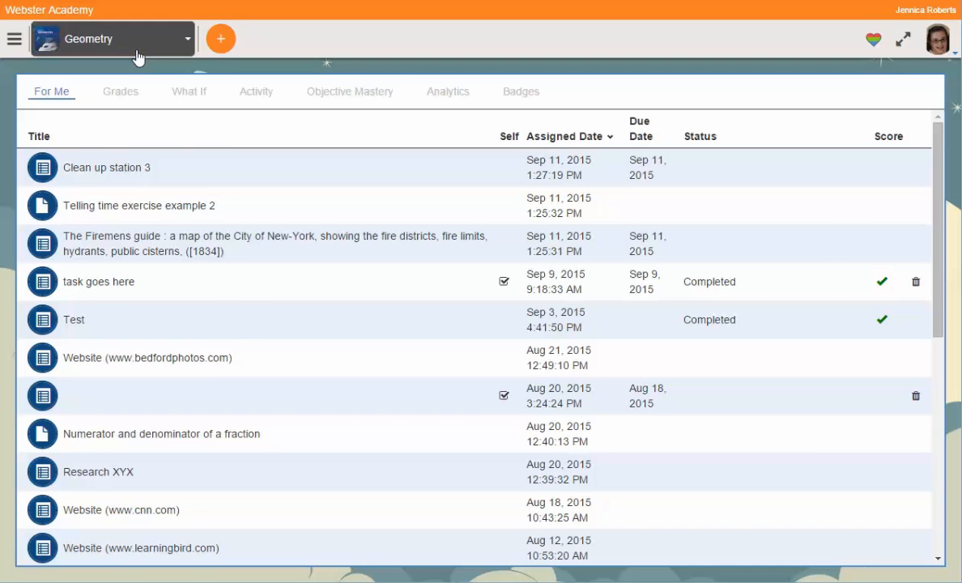
{"action": "left_click", "coordinate": [114, 38]}
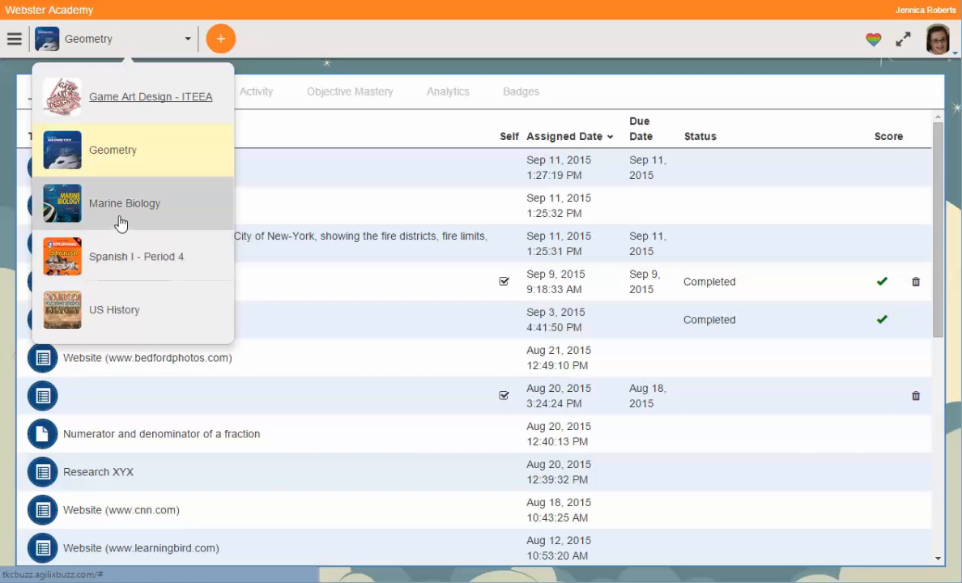
{"action": "left_click", "coordinate": [125, 204]}
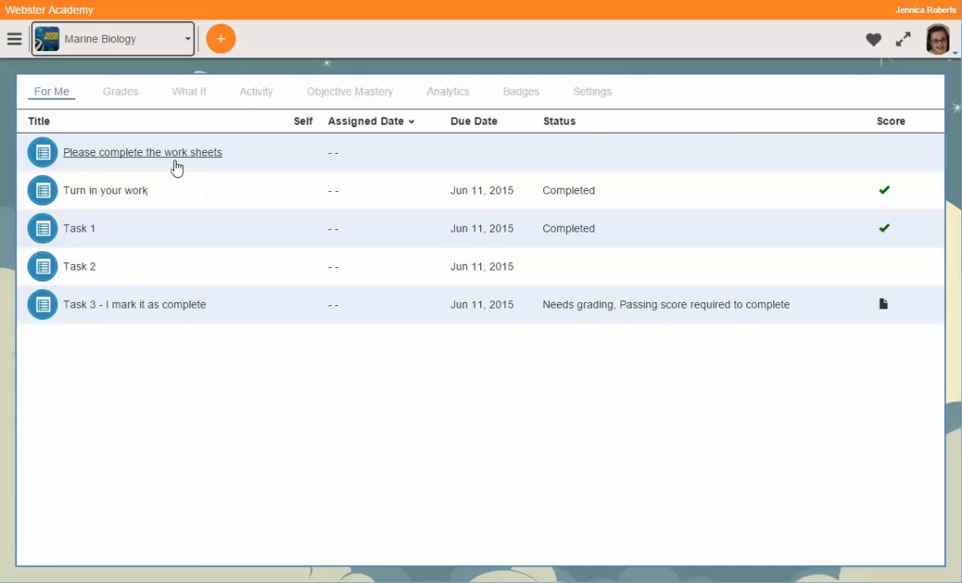
{"action": "left_click", "coordinate": [122, 38]}
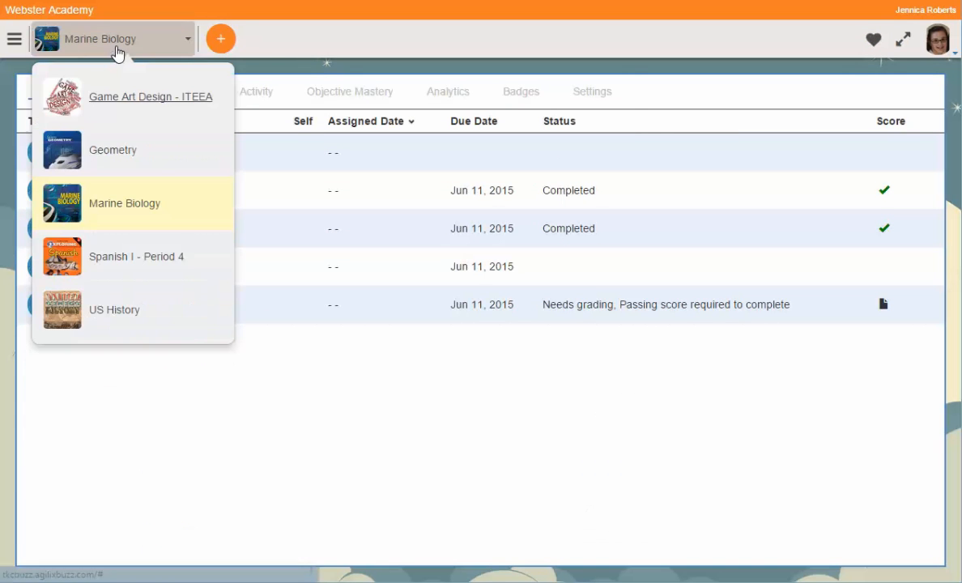
{"action": "left_click", "coordinate": [113, 149]}
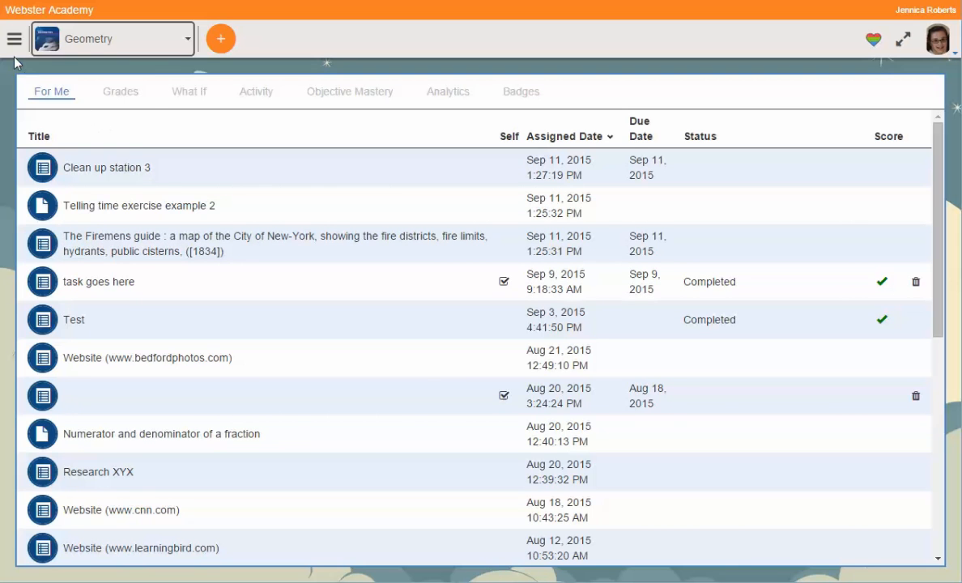
- Go to Communication and read the Lost items announcement for Geometry
{"action": "left_click", "coordinate": [13, 36]}
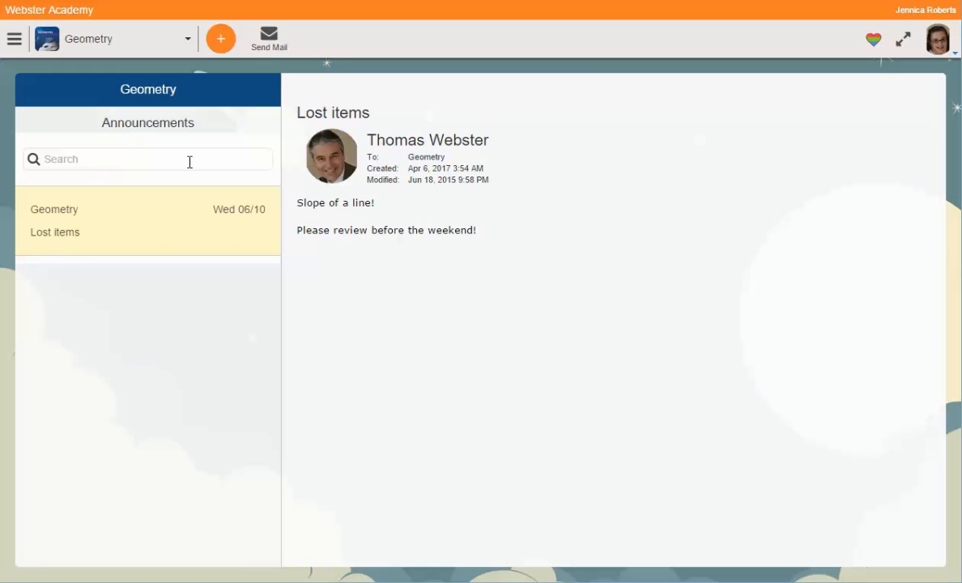
{"action": "mouse_move", "coordinate": [286, 186]}
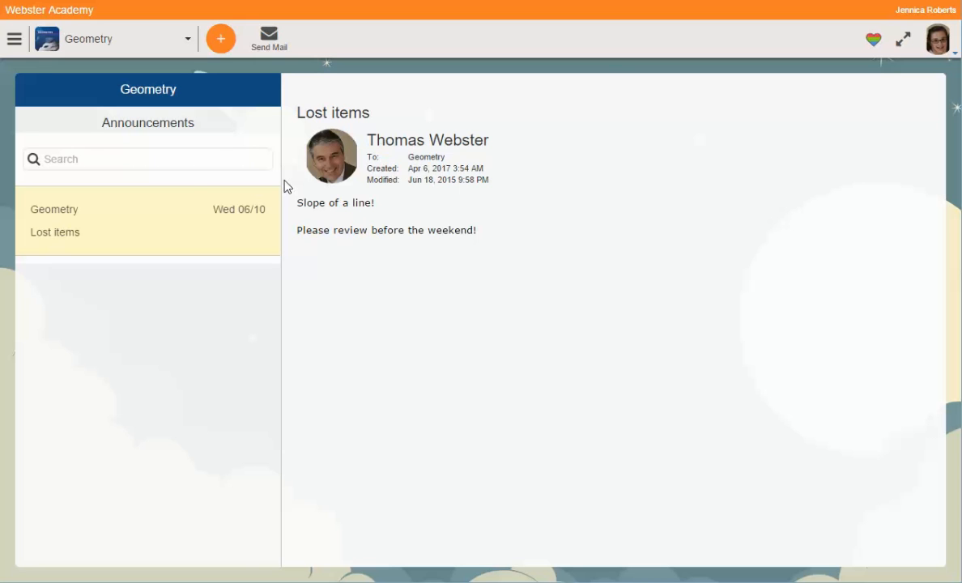
{"action": "mouse_move", "coordinate": [14, 39]}
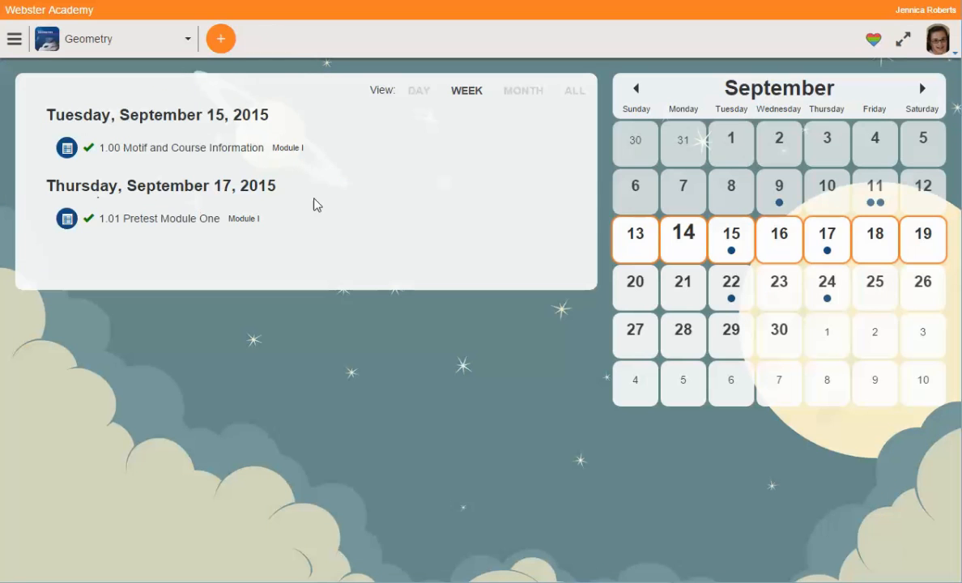
{"action": "mouse_move", "coordinate": [768, 263]}
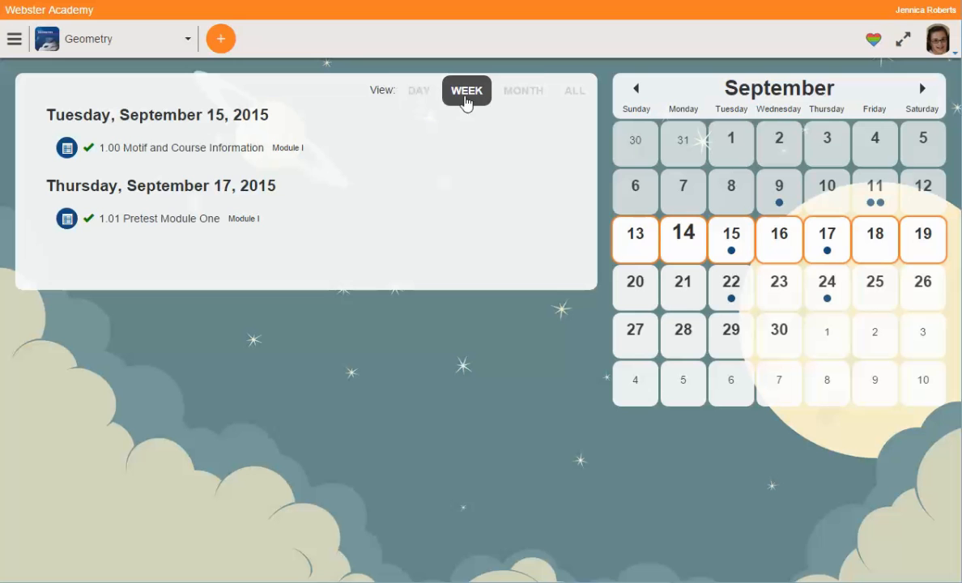
{"action": "mouse_move", "coordinate": [297, 95]}
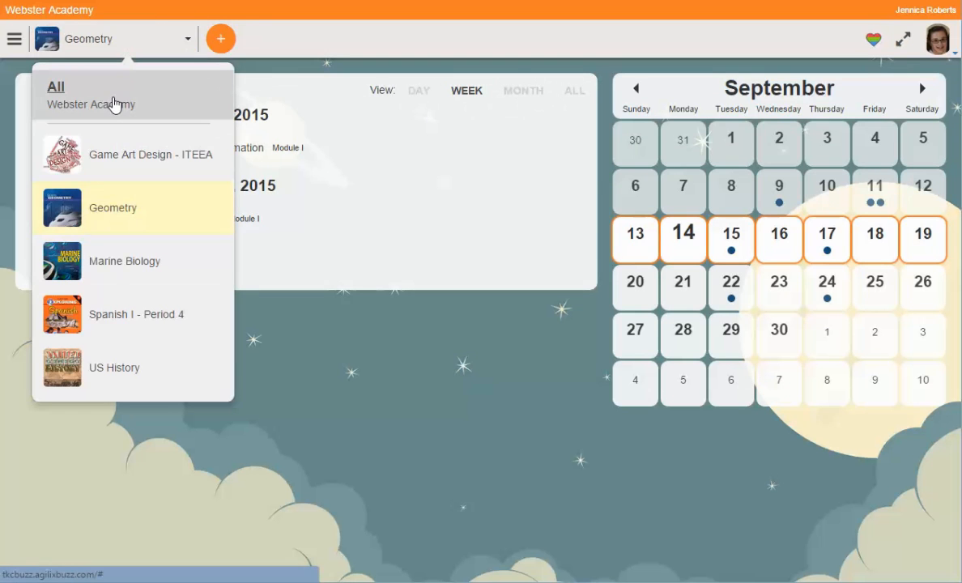
- Show the calendar for All courses, then set the course dropdown back to Geometry
{"action": "left_click", "coordinate": [56, 87]}
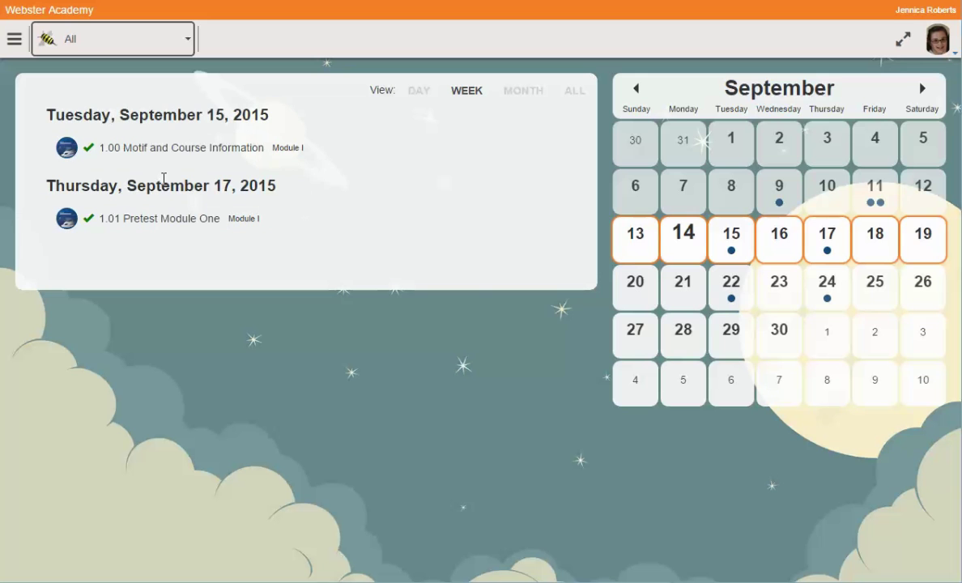
{"action": "mouse_move", "coordinate": [737, 285]}
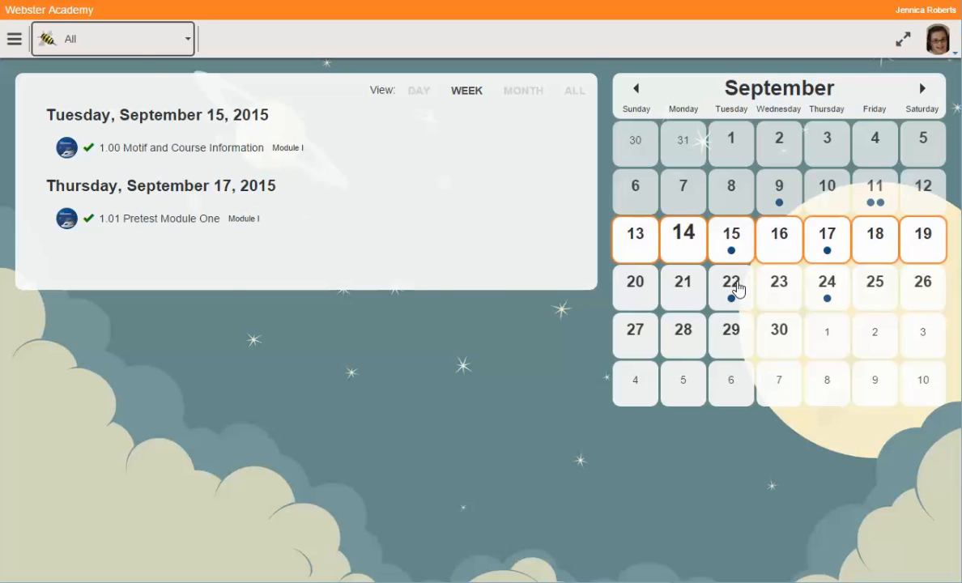
{"action": "left_click", "coordinate": [114, 38]}
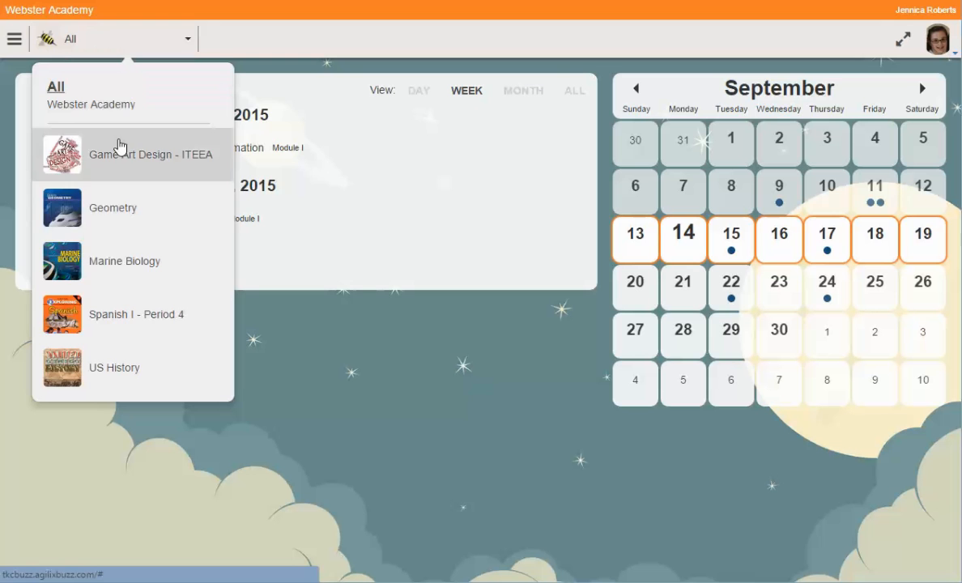
{"action": "left_click", "coordinate": [112, 207]}
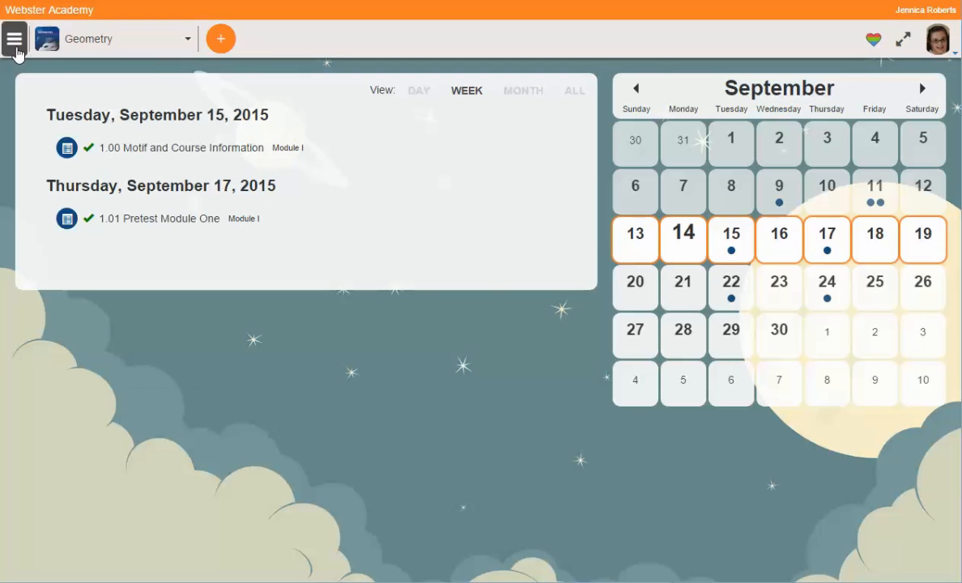
- From the course home, open the last visited Pretest Module One and advance to lesson 1.02
{"action": "left_click", "coordinate": [15, 38]}
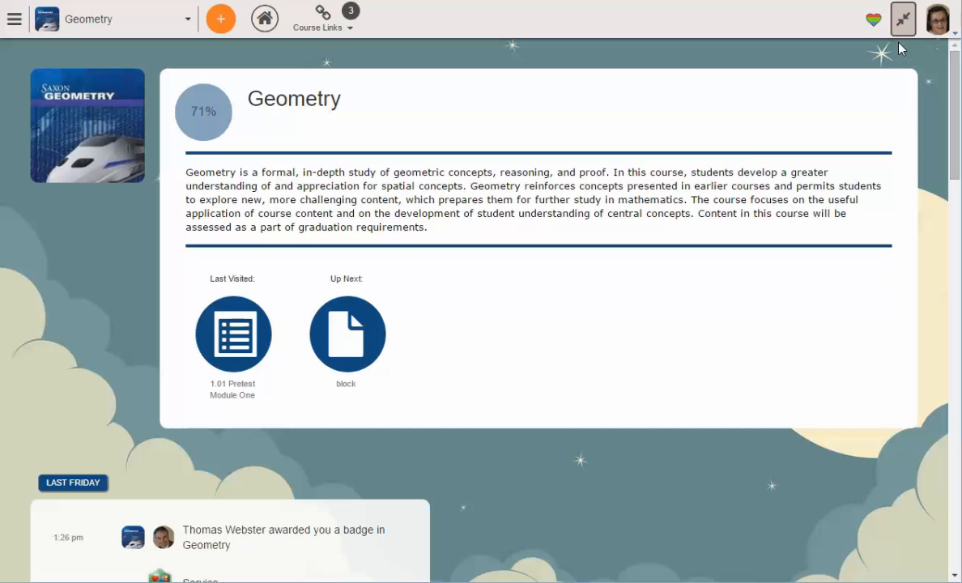
{"action": "mouse_move", "coordinate": [242, 343]}
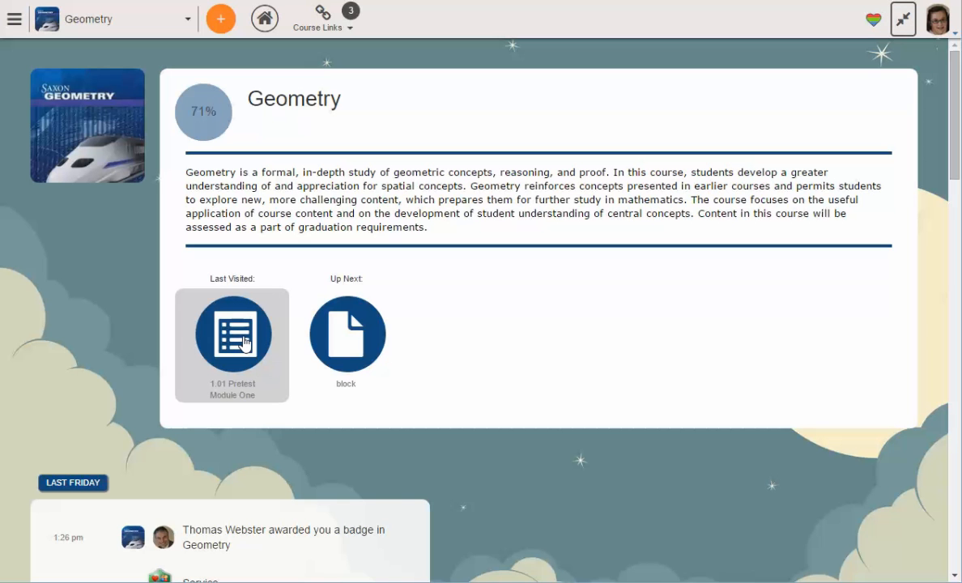
{"action": "left_click", "coordinate": [233, 333]}
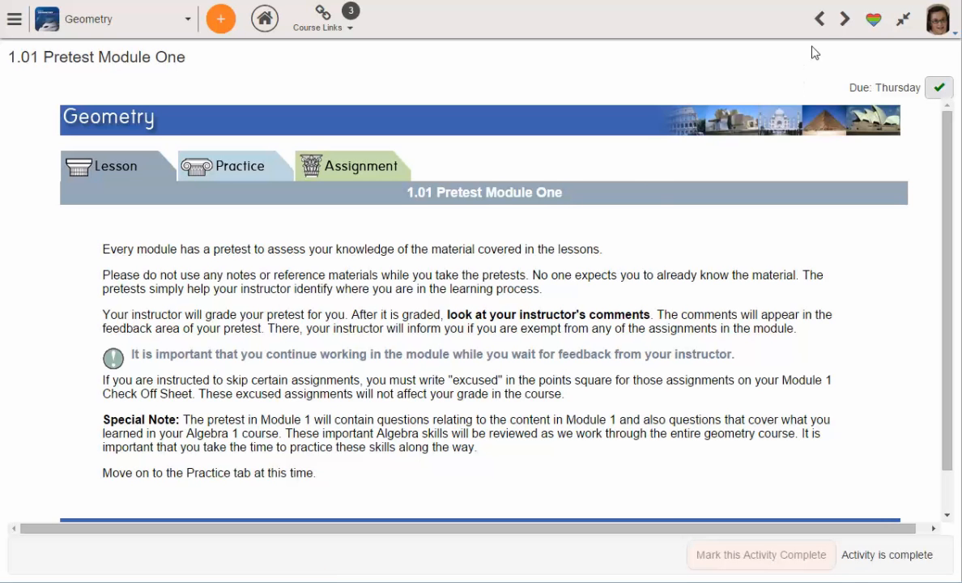
{"action": "left_click", "coordinate": [843, 17]}
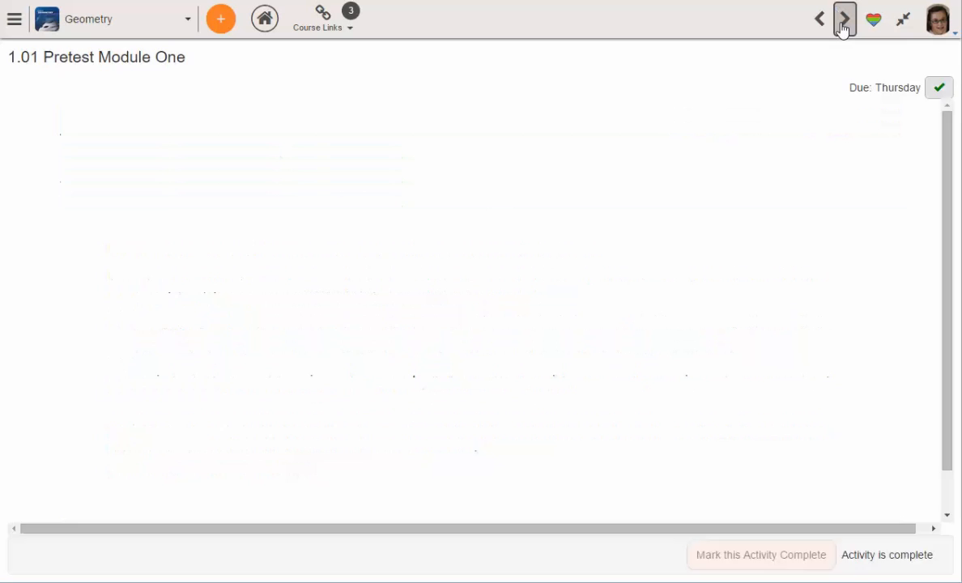
- Leave full-screen mode and return to the all-courses home dashboard
{"action": "left_click", "coordinate": [844, 17]}
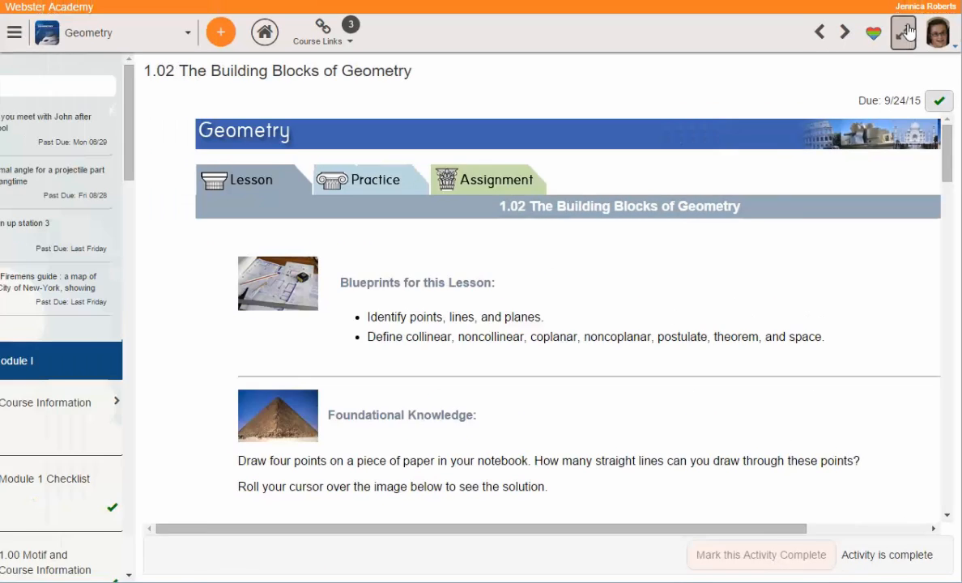
{"action": "left_click", "coordinate": [902, 30]}
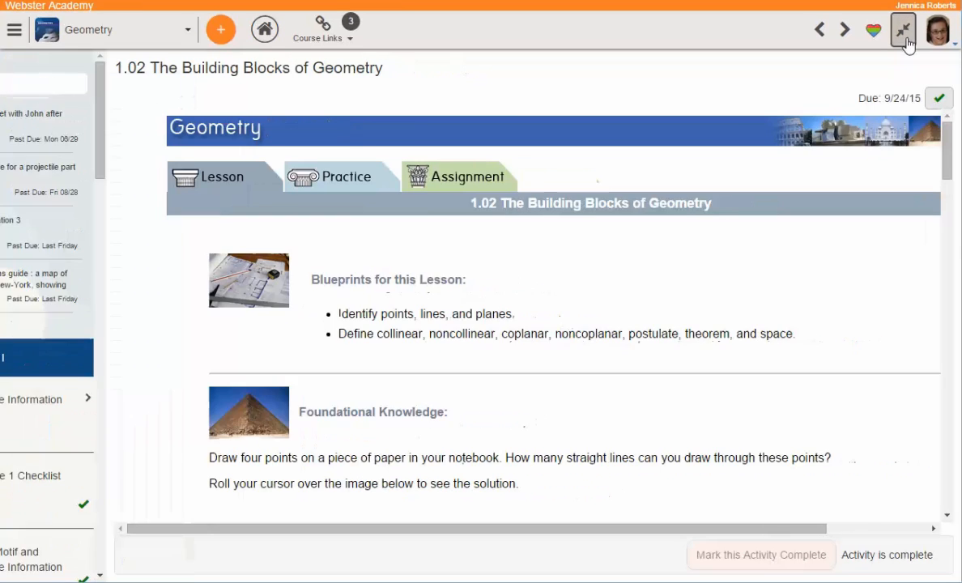
{"action": "left_click", "coordinate": [900, 30]}
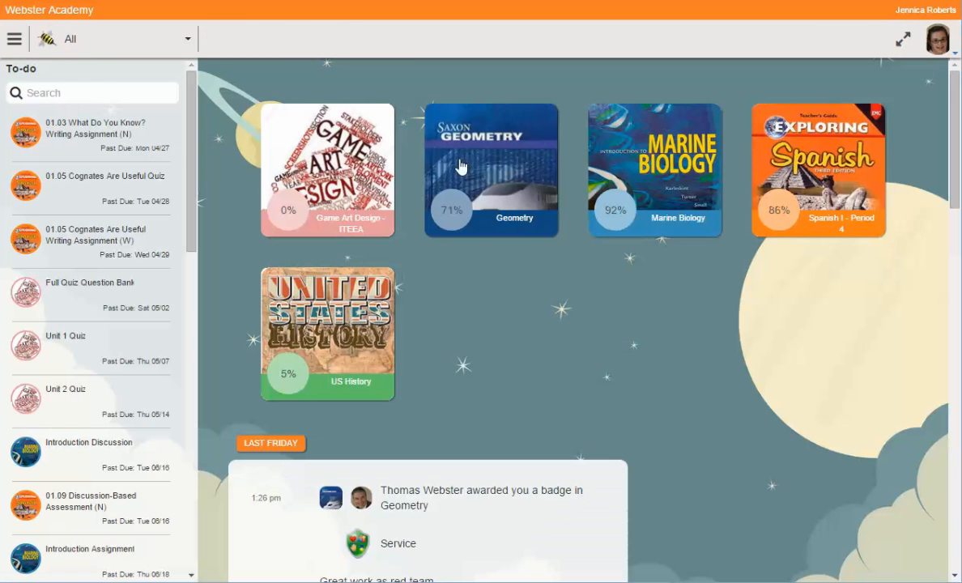
- Show the navigation choices Home, Activities, Performance, Communication and Calendar
{"action": "left_click", "coordinate": [13, 38]}
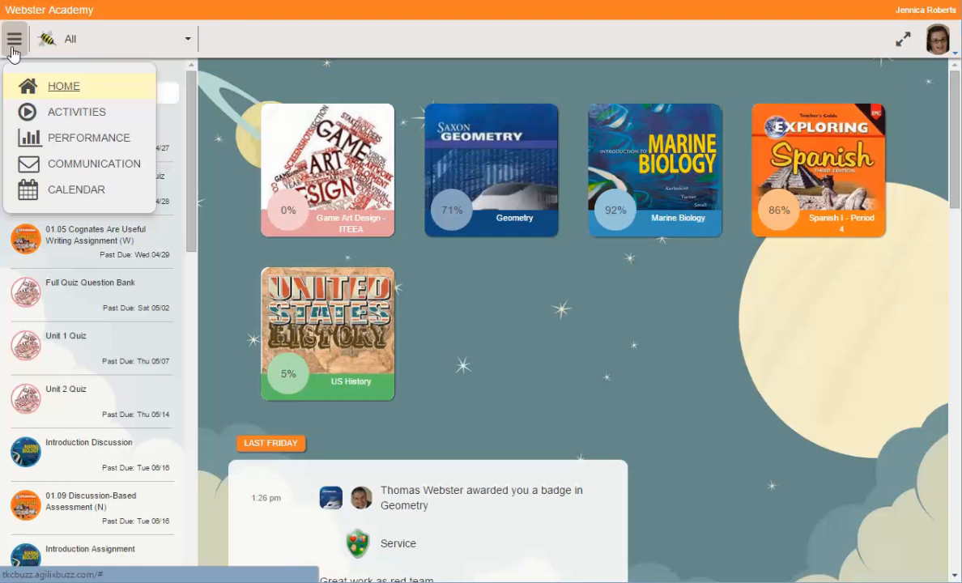
{"action": "mouse_move", "coordinate": [104, 137]}
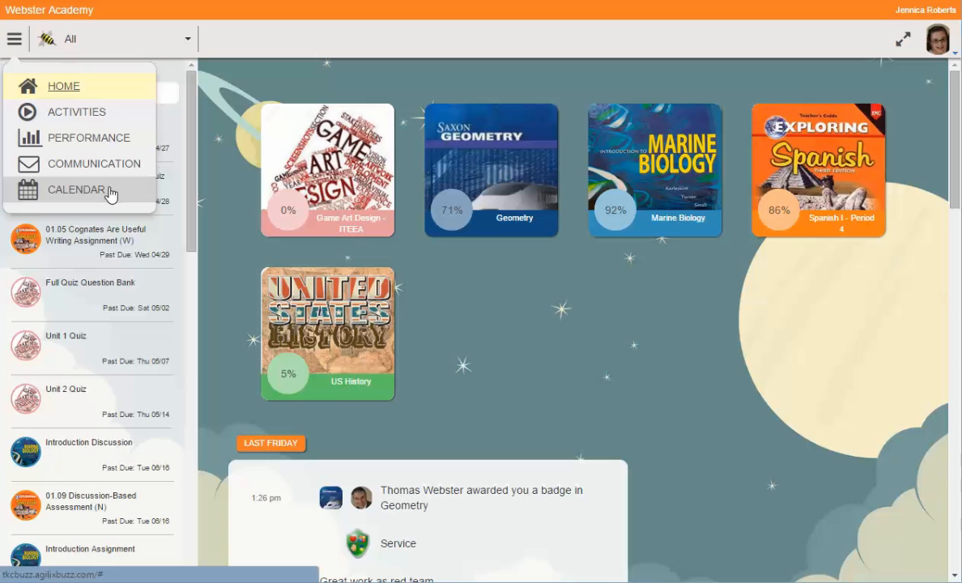
{"action": "mouse_move", "coordinate": [534, 311]}
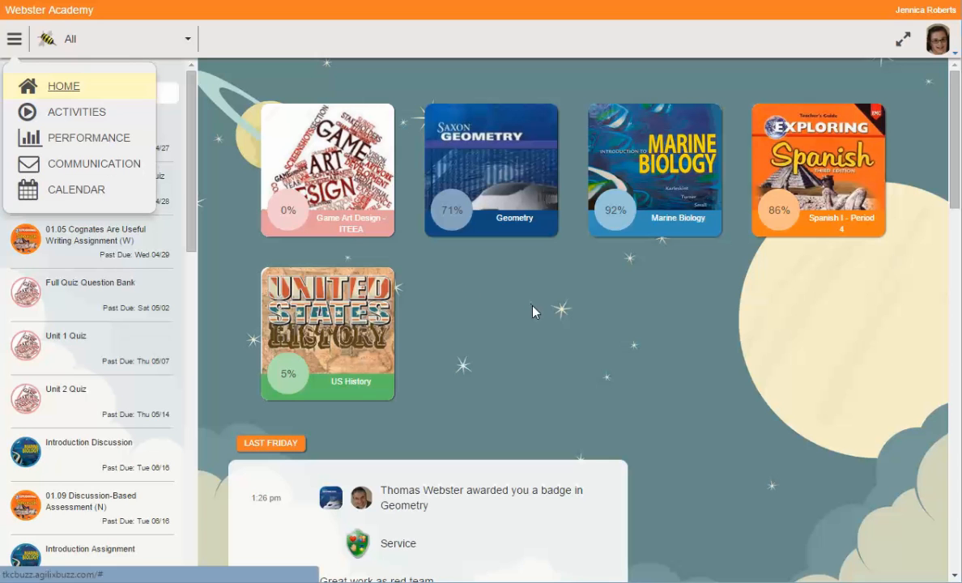